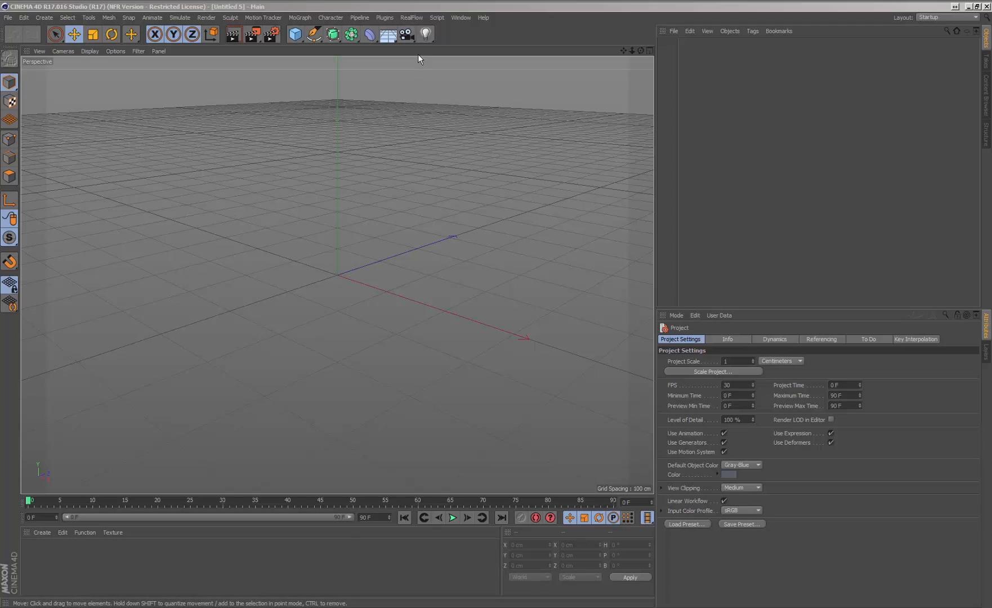
- Create a RealFlow scene with a circle emitter from the RealFlow Emitters menu
click(411, 17)
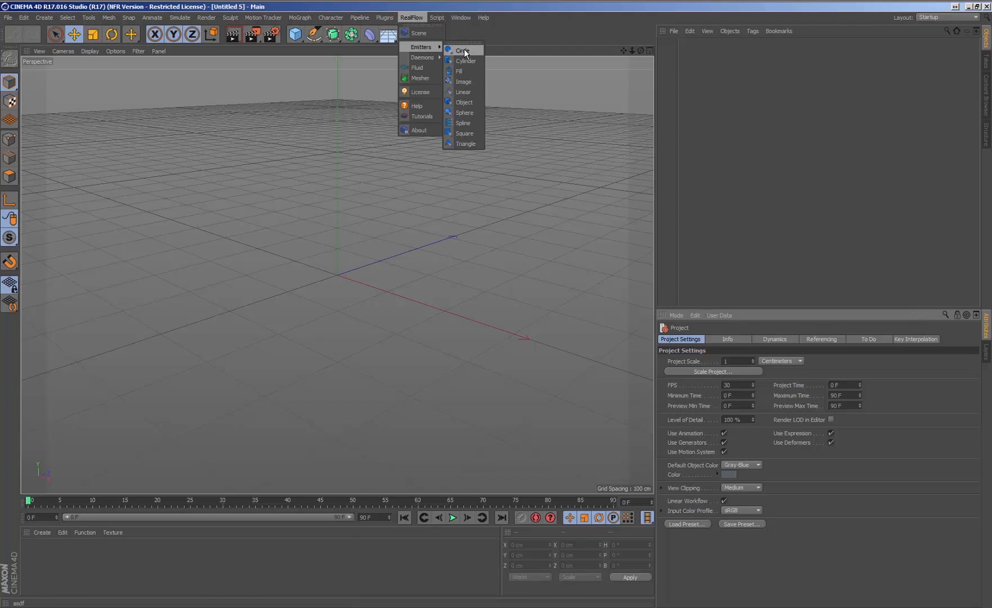
click(463, 51)
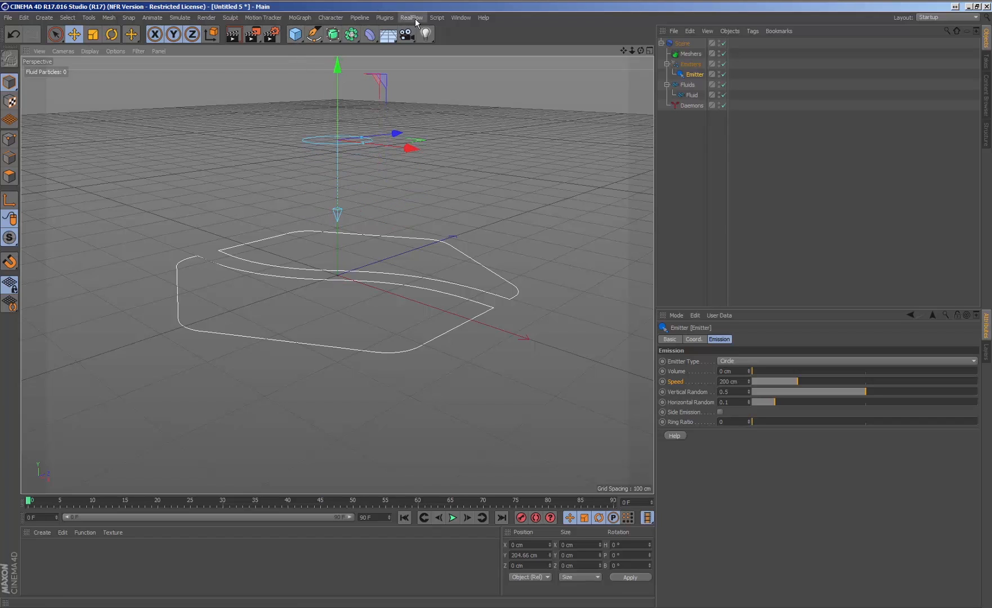
- Add a k Volume daemon and enlarge its box to surround the emitter area
click(412, 17)
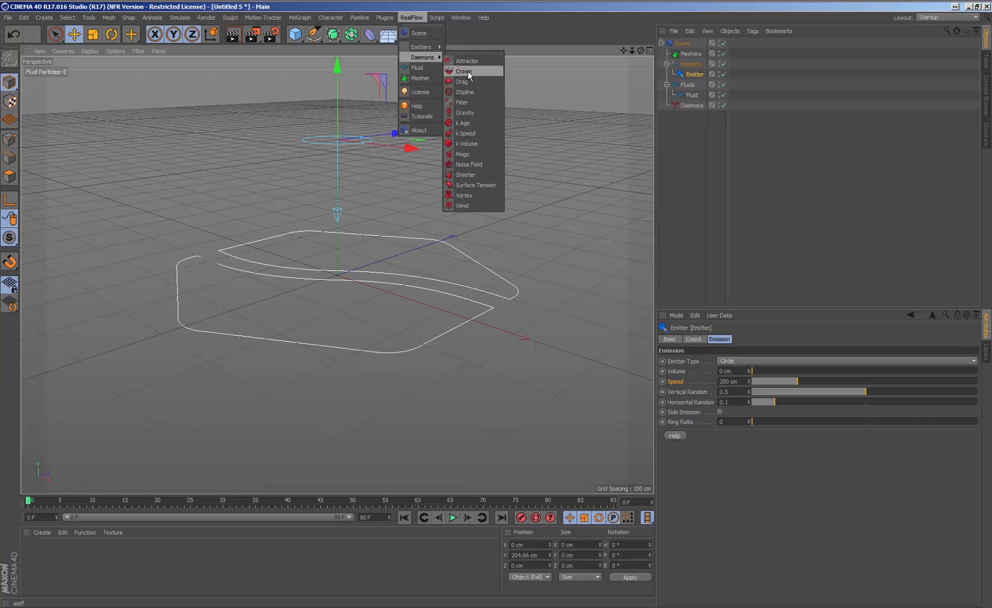
click(468, 144)
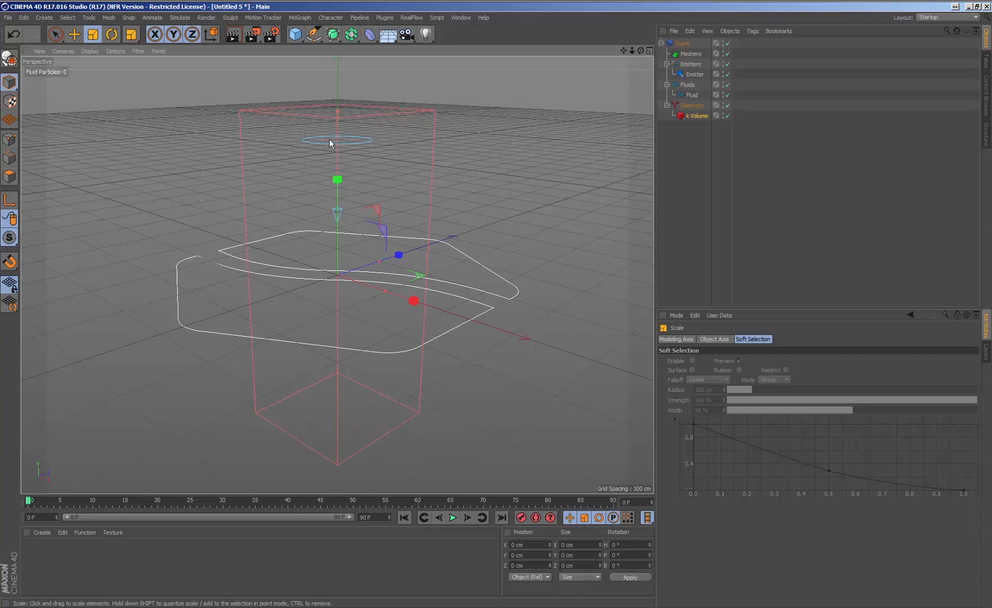
mouse_move(386, 298)
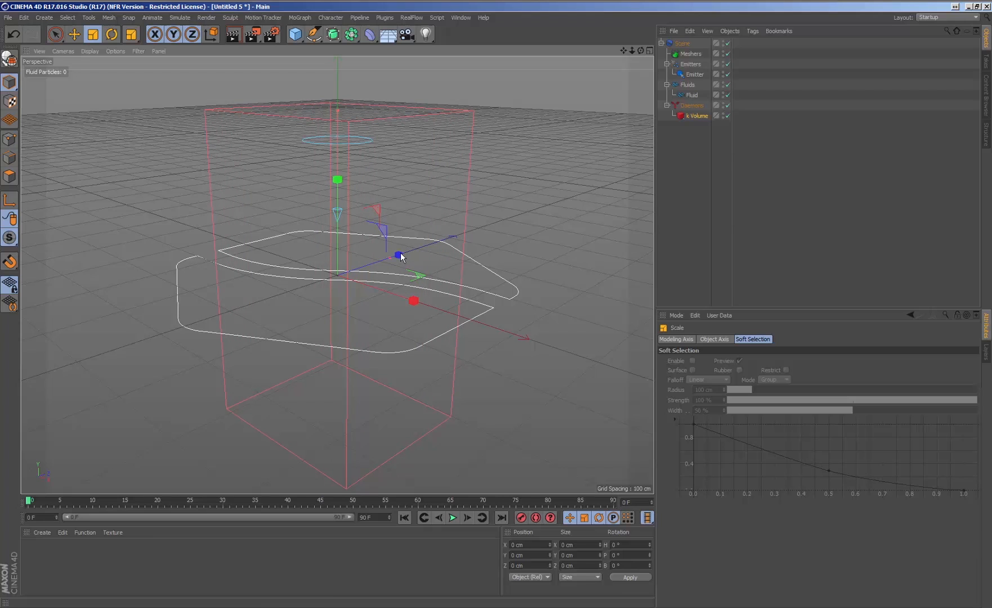
click(698, 116)
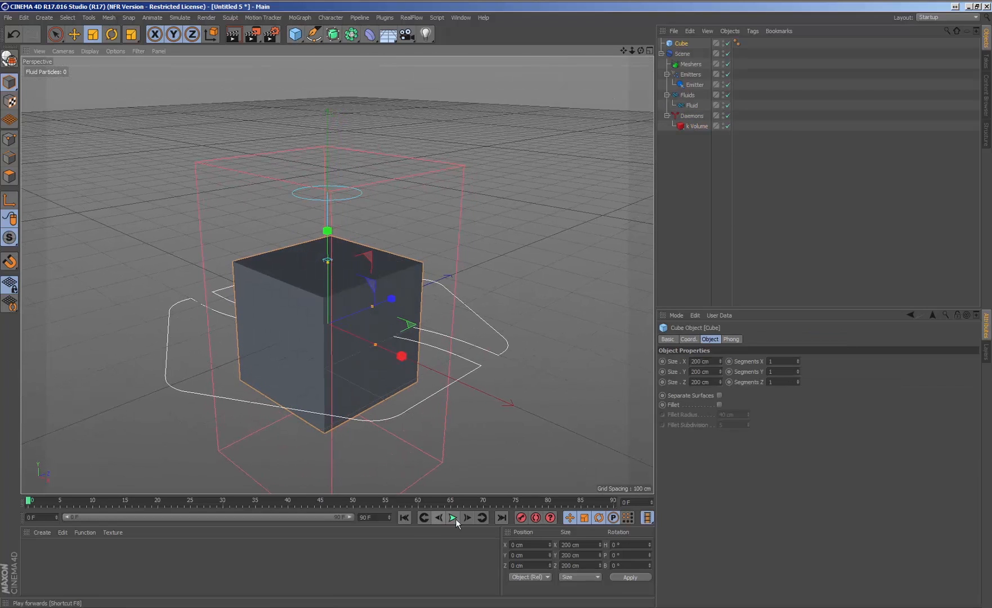
- Give the cube an RF Collider tag and replay so the fluid collects on its top
click(452, 518)
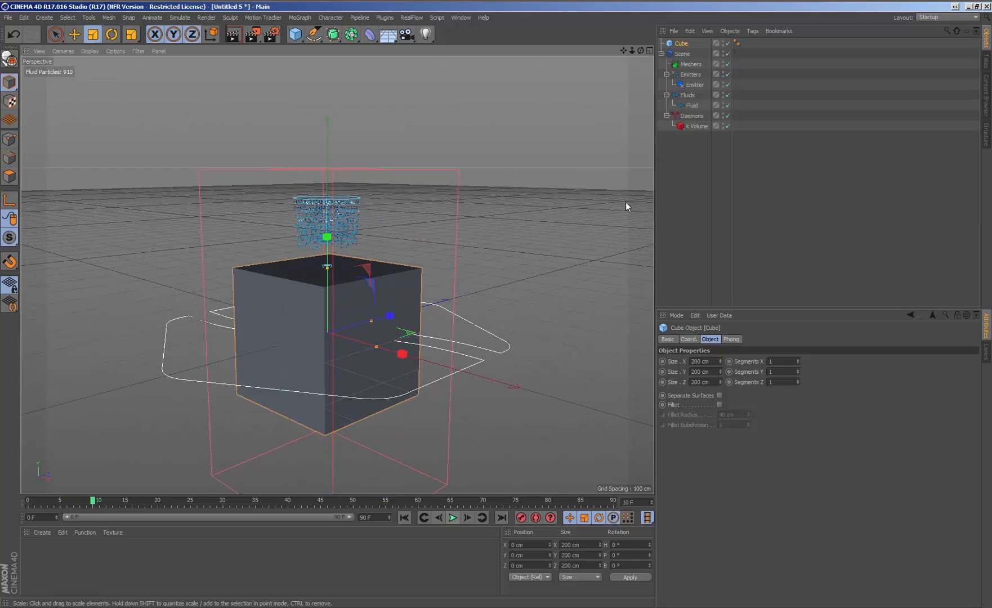
click(753, 30)
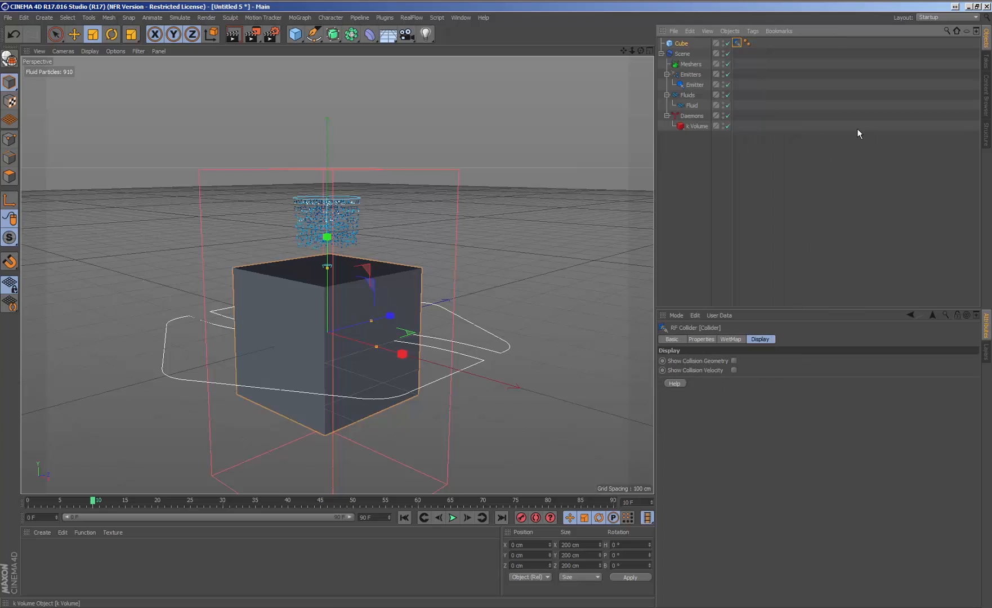
click(403, 518)
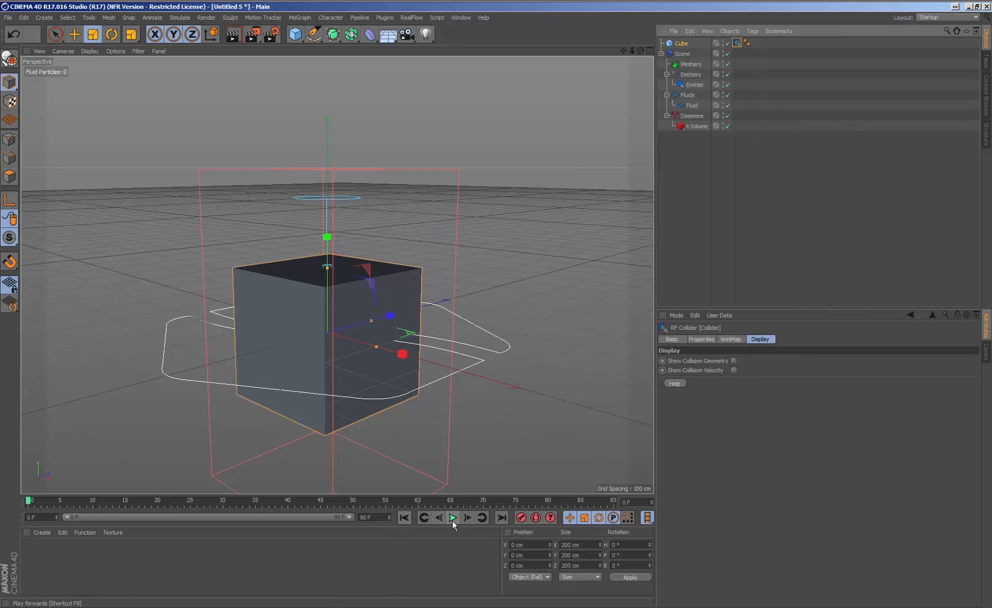
click(453, 518)
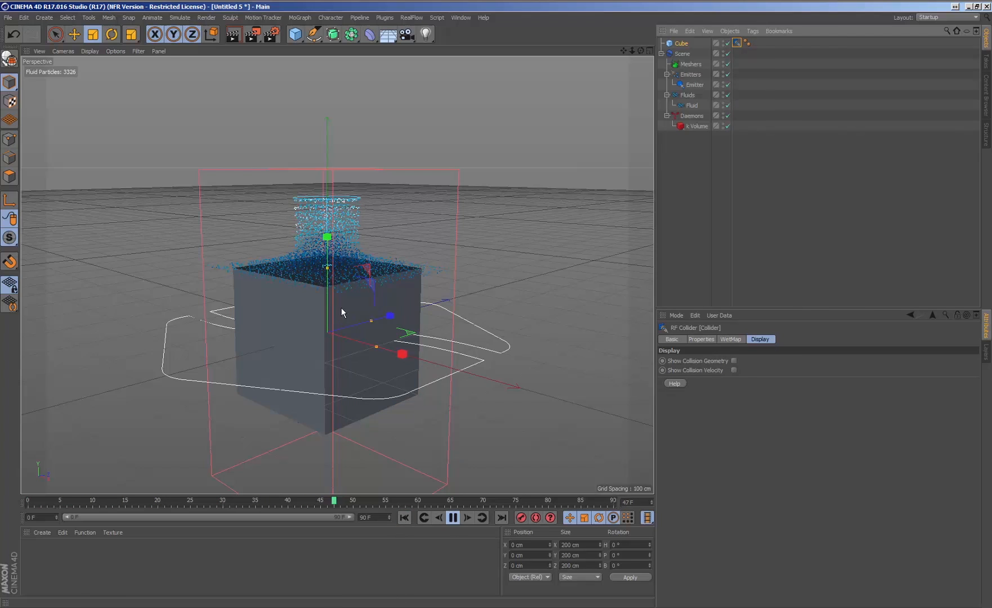
click(411, 17)
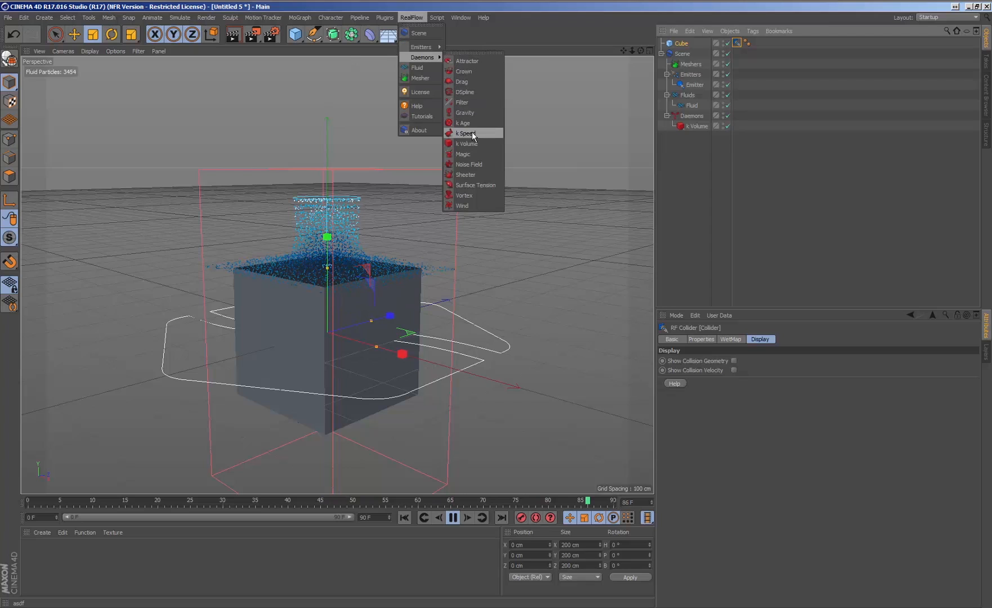
- Add a Gravity daemon and review the Fluid and k Volume settings in the Attribute Manager
click(465, 112)
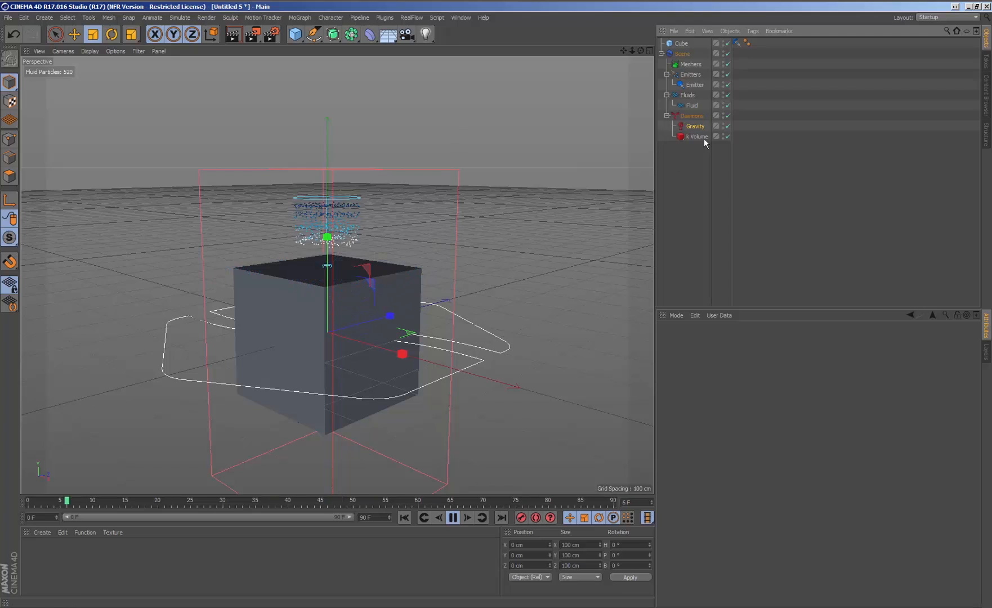
click(692, 105)
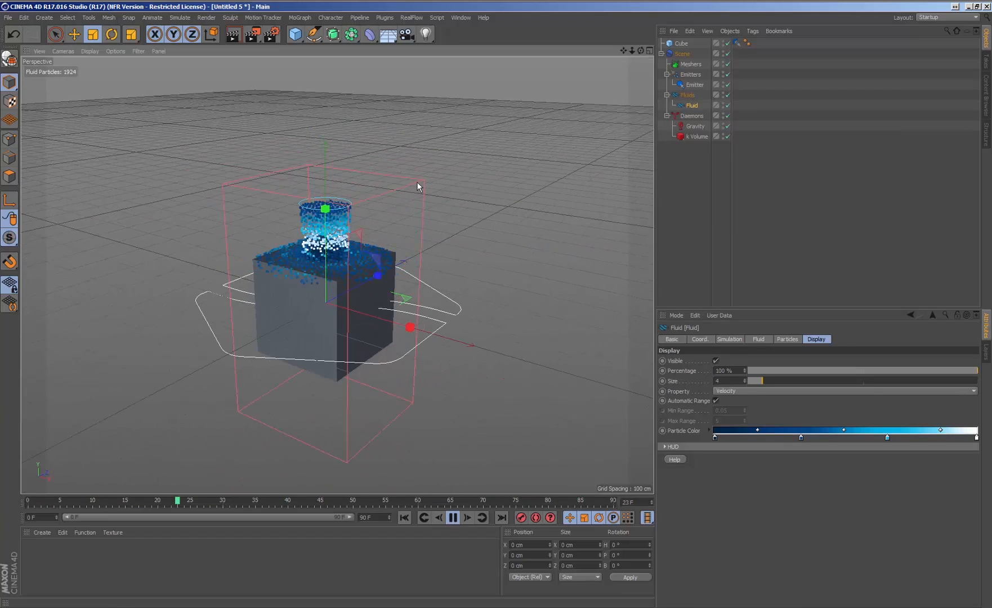
click(698, 137)
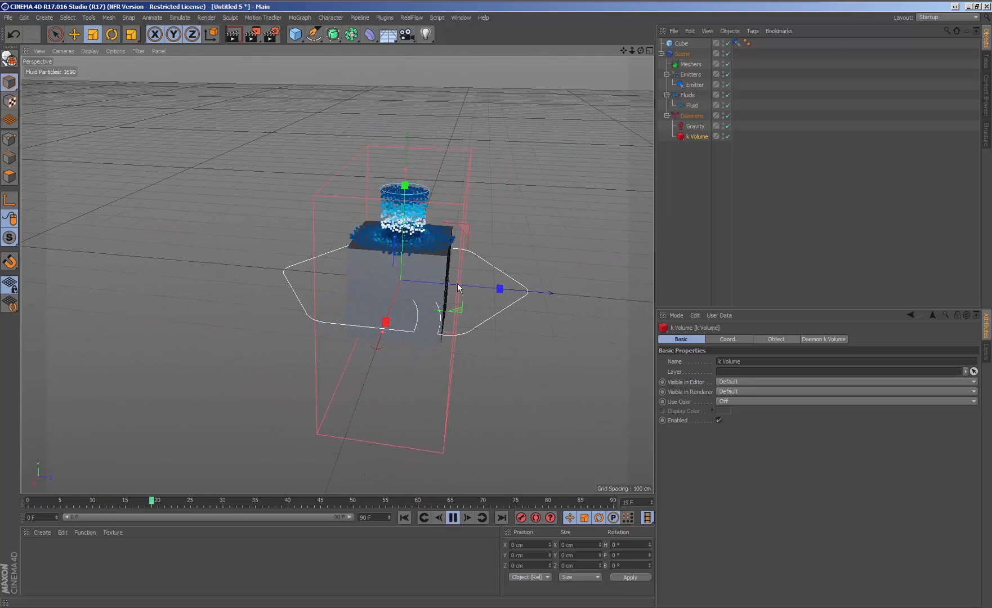
click(453, 518)
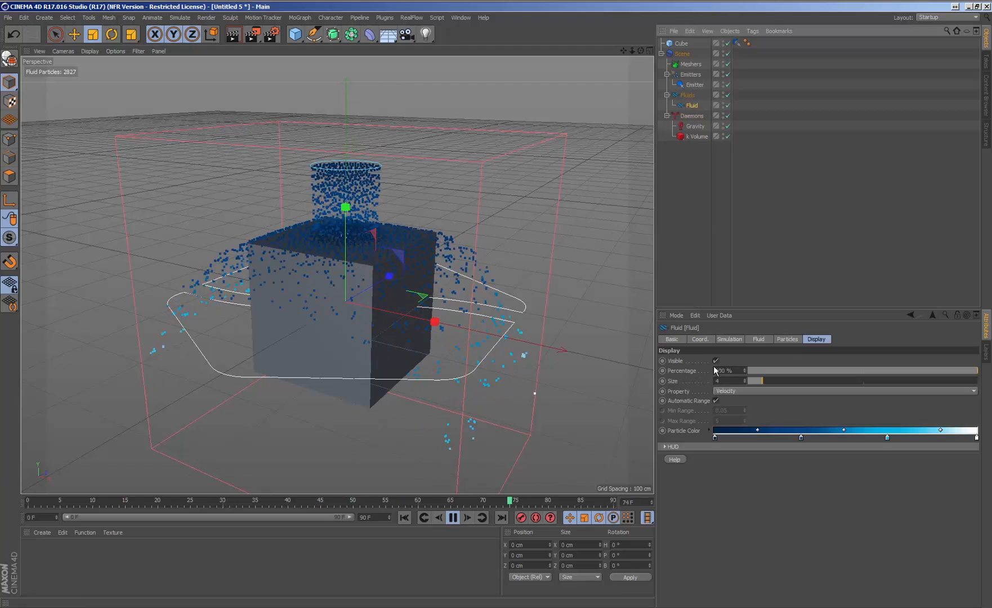
click(759, 339)
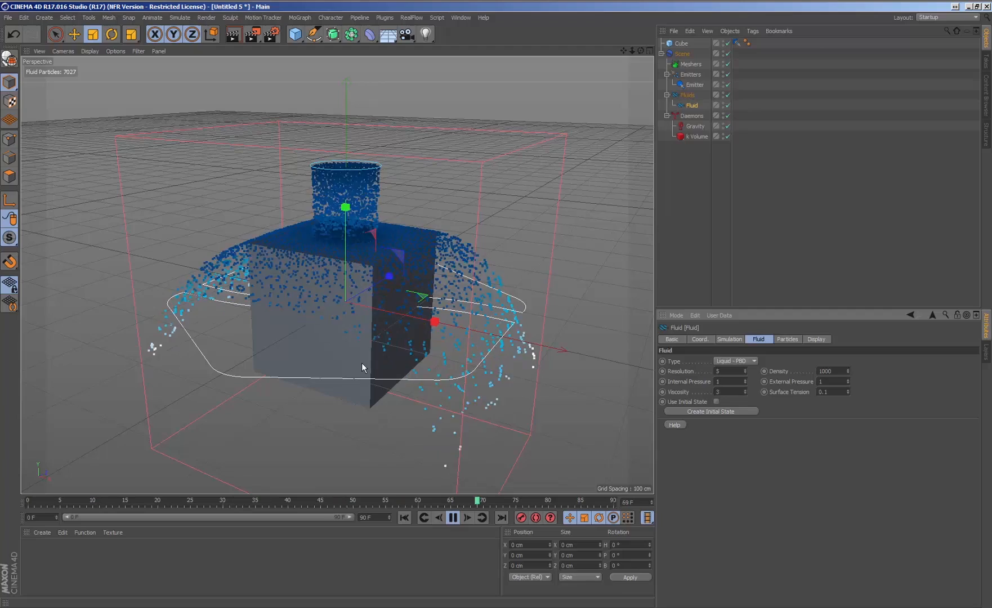
- Shift the cube along Z so the fluid stream hits its edge and falls past
click(683, 43)
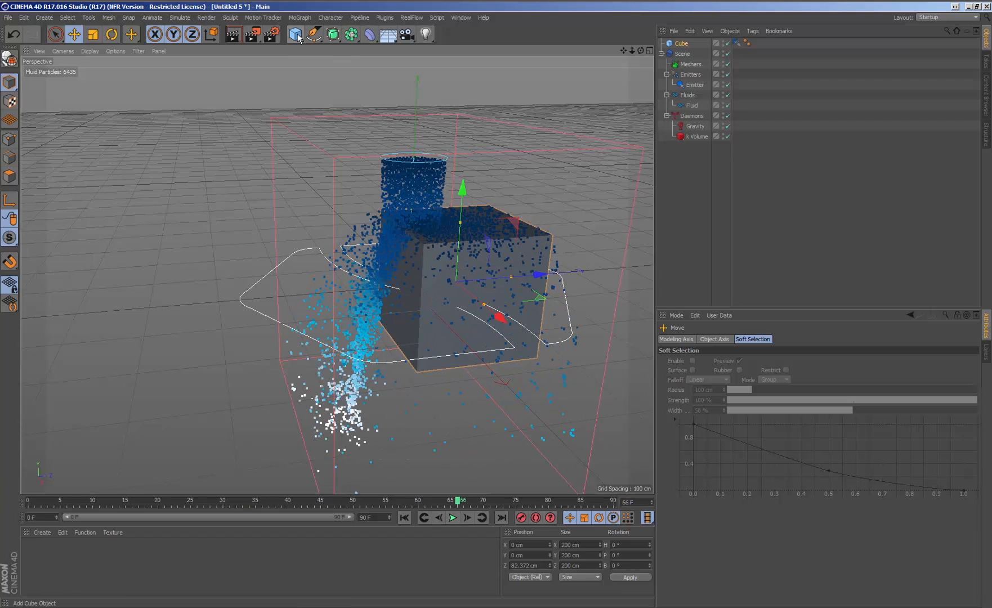
- Add a Platonic solid beside the cube and remove the extra duplicate cube
click(292, 35)
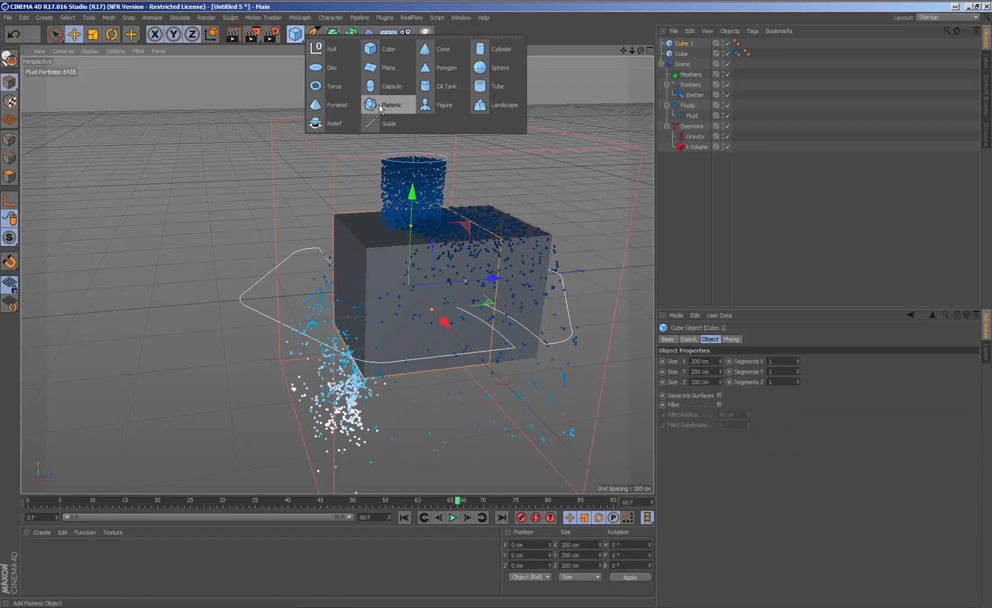
click(391, 105)
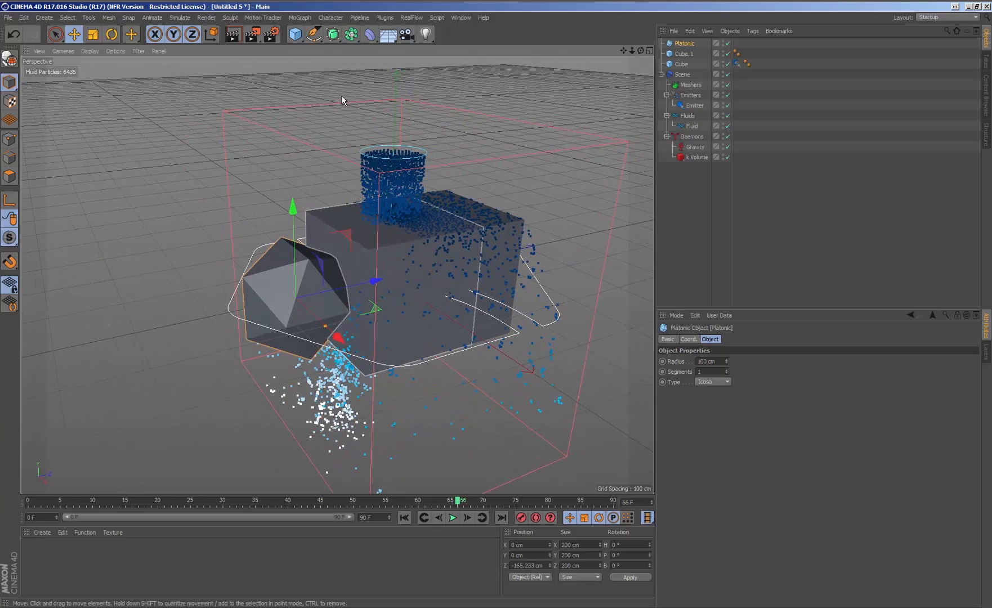
click(679, 53)
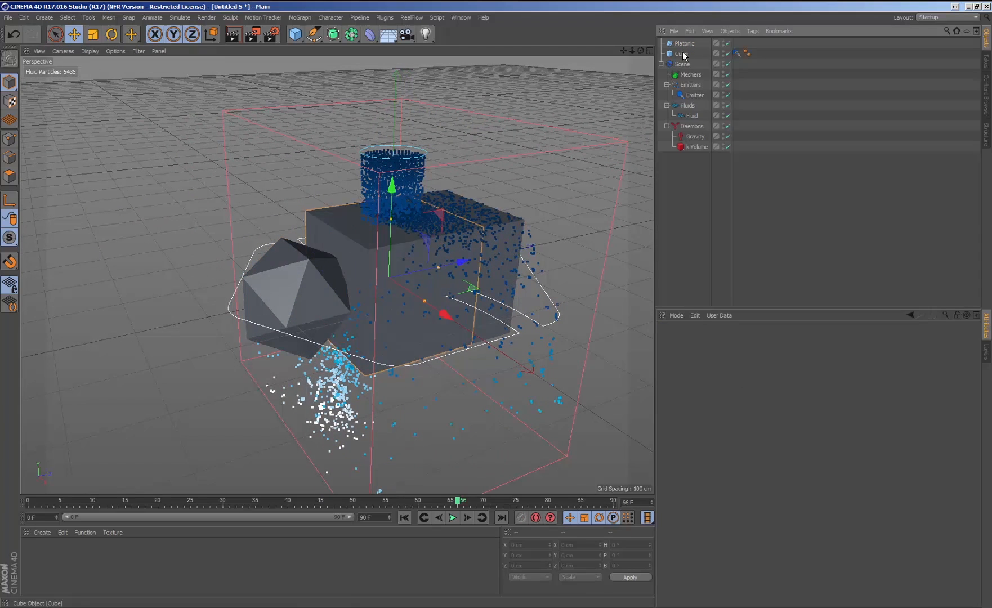
click(683, 42)
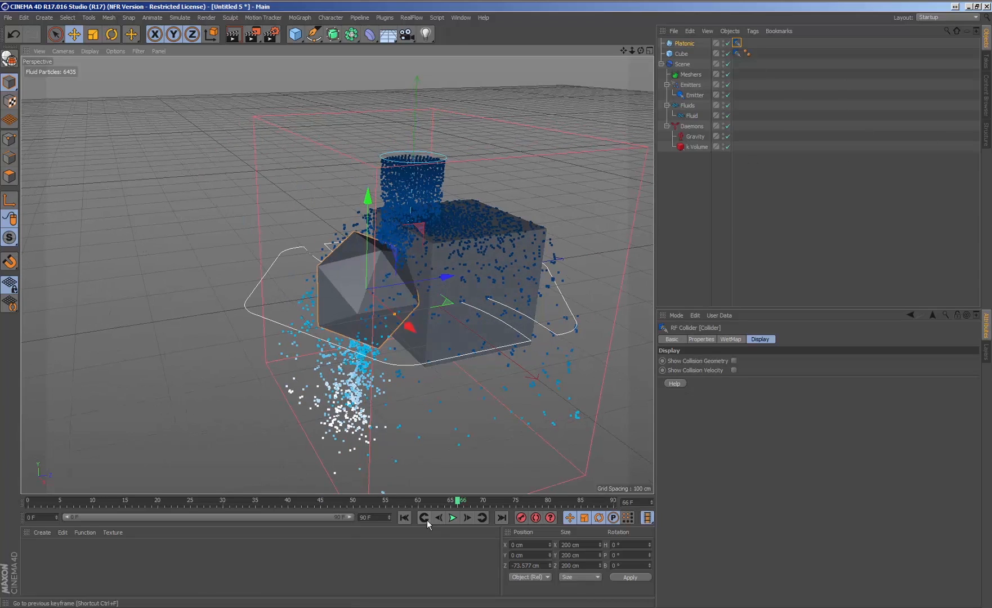
- Make the platonic a RealFlow collider, then rewind and replay the simulation
click(451, 518)
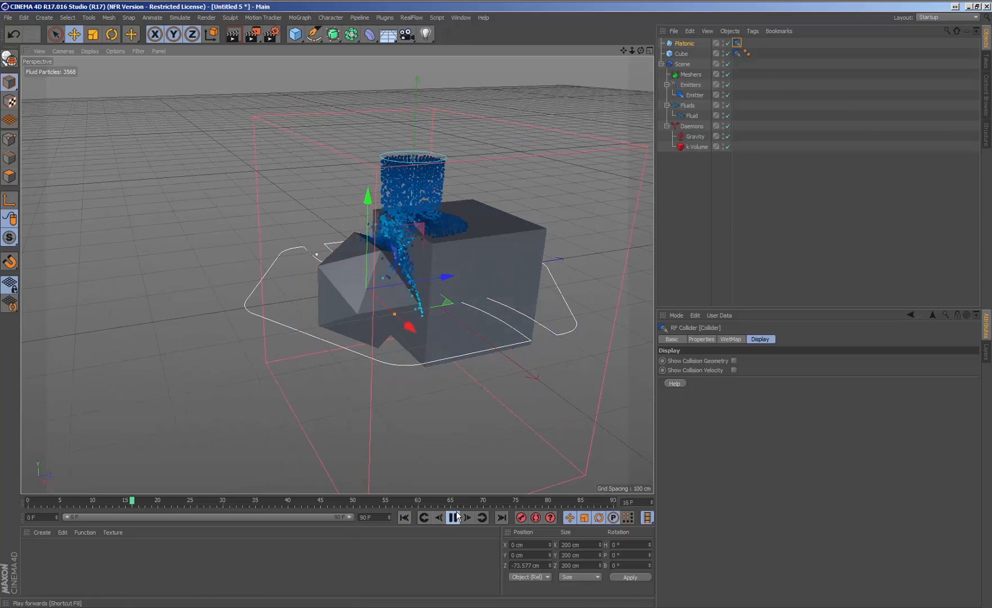
click(453, 518)
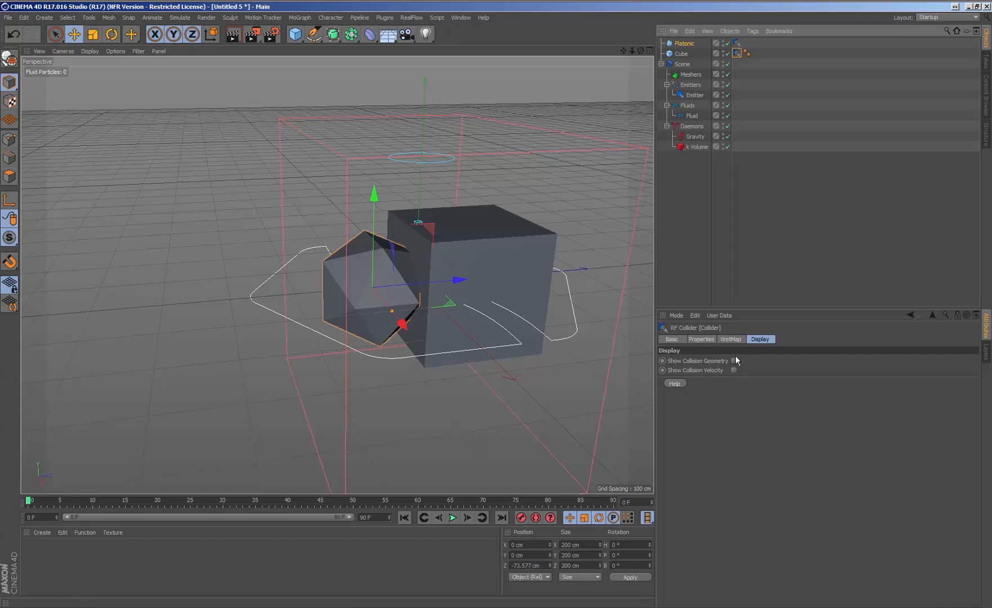
- Show the colliders' collision geometry and test-play the simulation on the cube
click(734, 360)
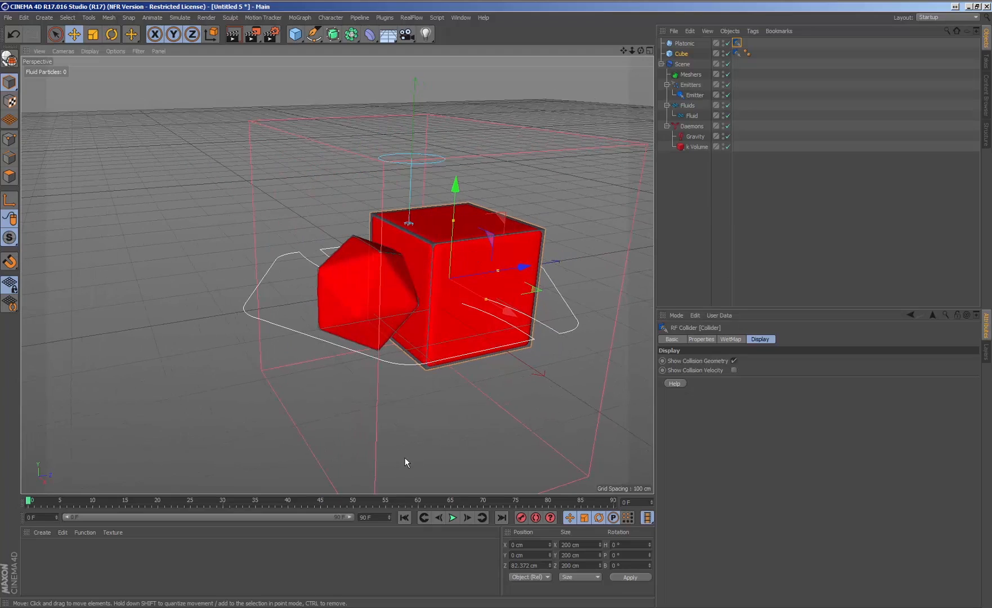
click(452, 519)
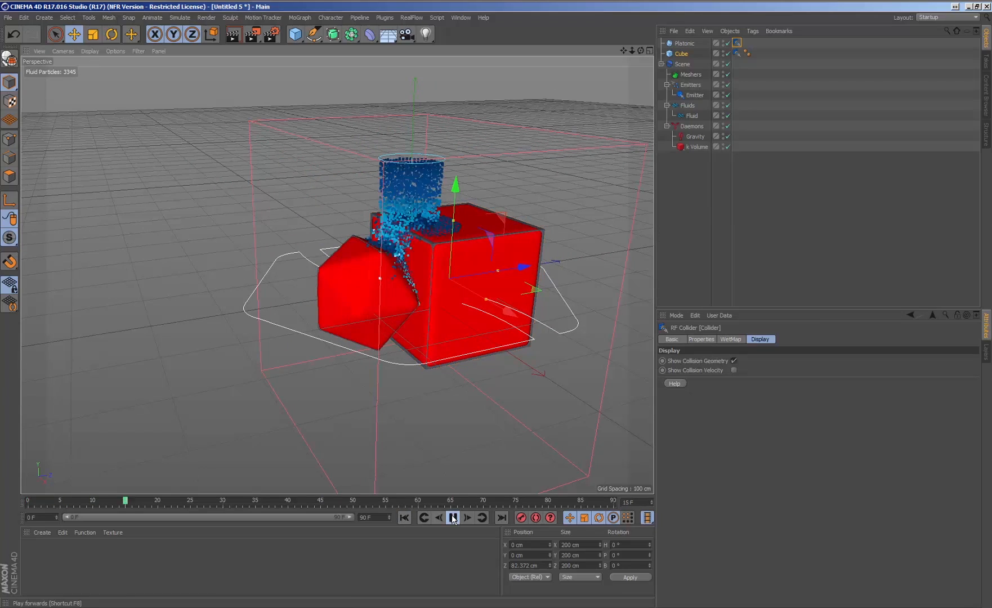
click(453, 518)
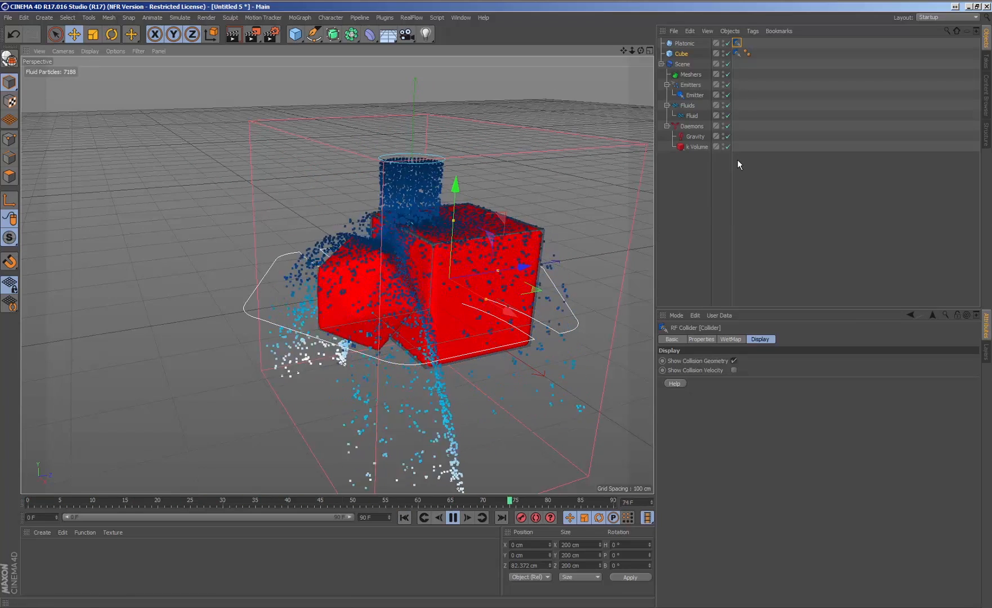
click(682, 53)
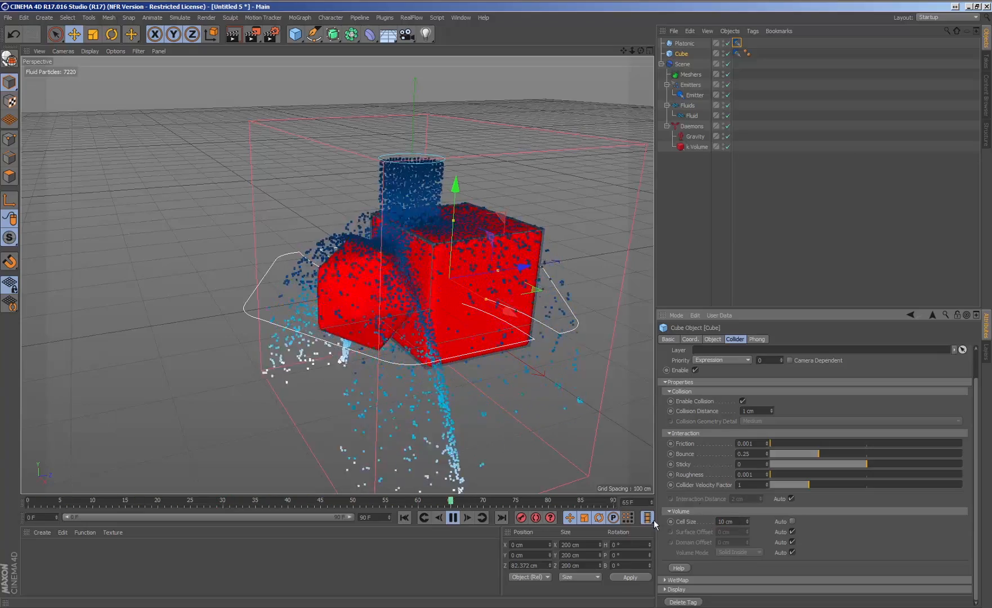
click(453, 518)
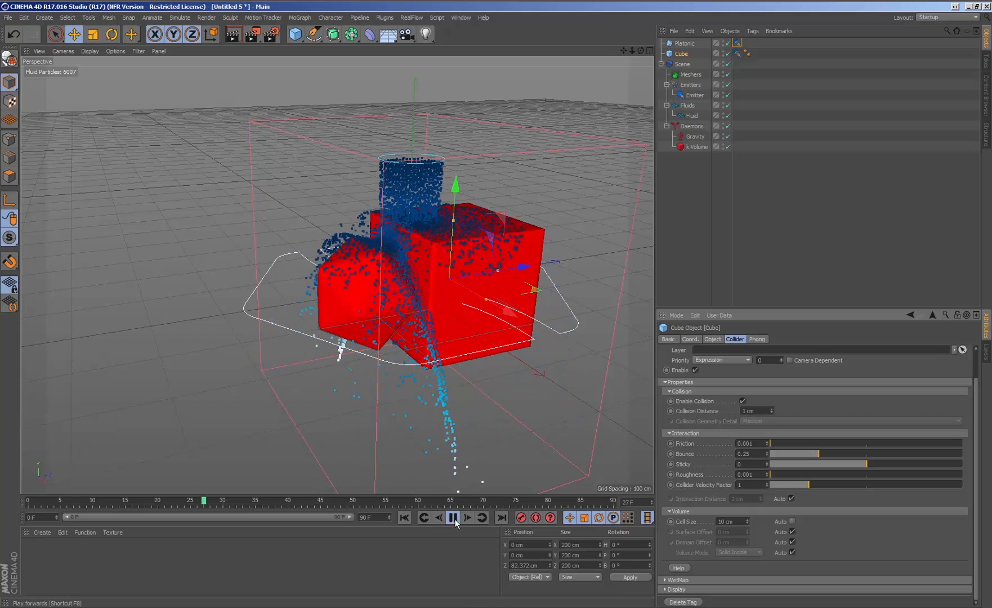
click(453, 518)
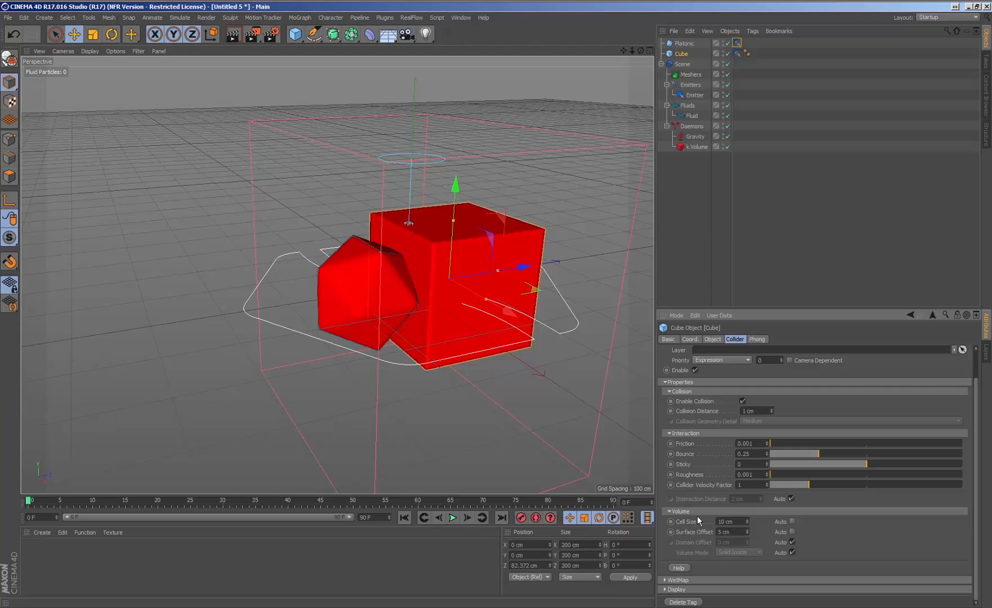
mouse_move(439, 520)
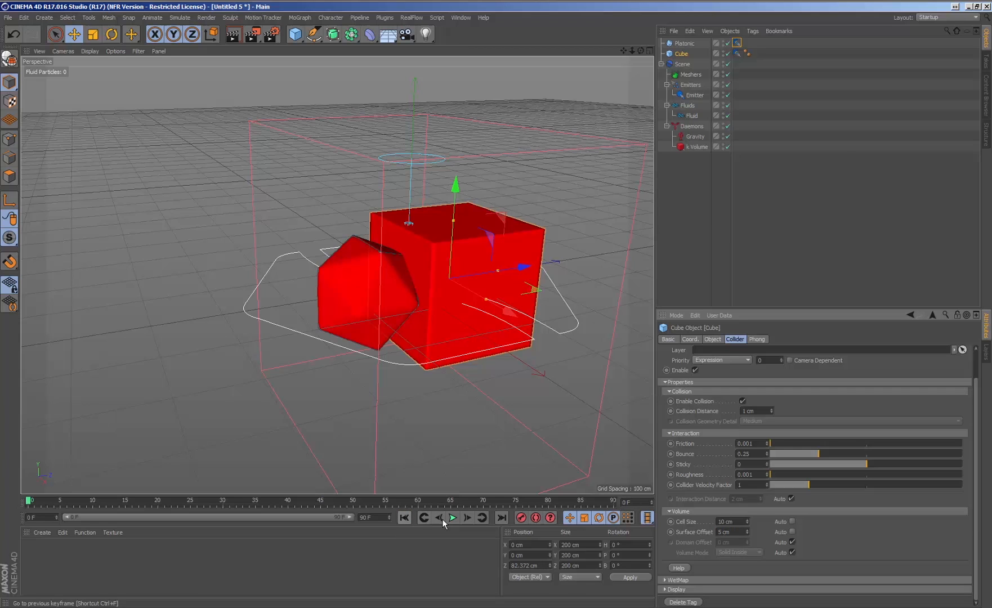
- Set the cube collider's Cell Size to 30 cm with a manual Surface Offset and replay to test
click(452, 518)
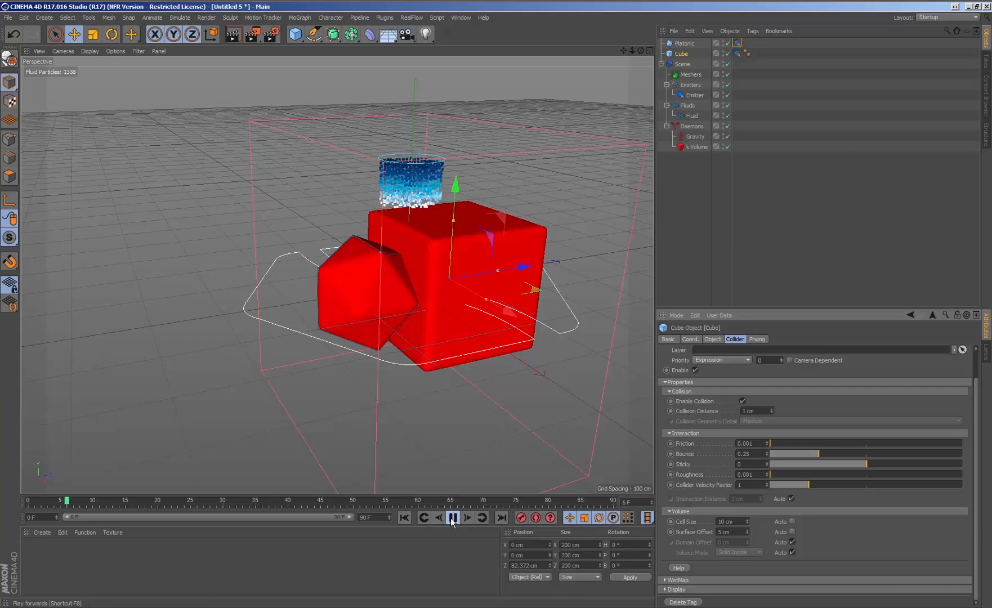
click(452, 519)
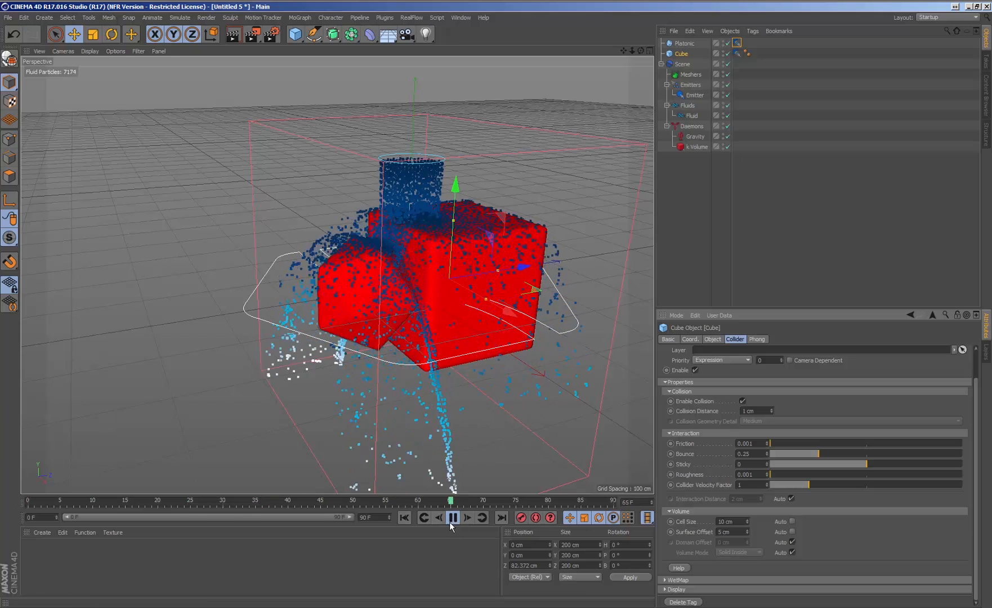
click(404, 518)
text(30)
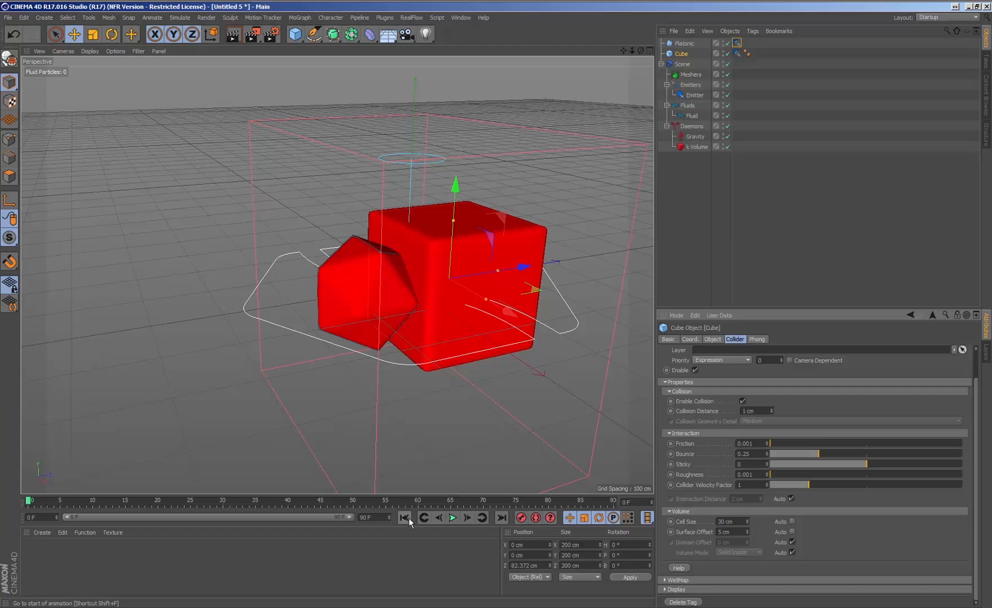
click(452, 518)
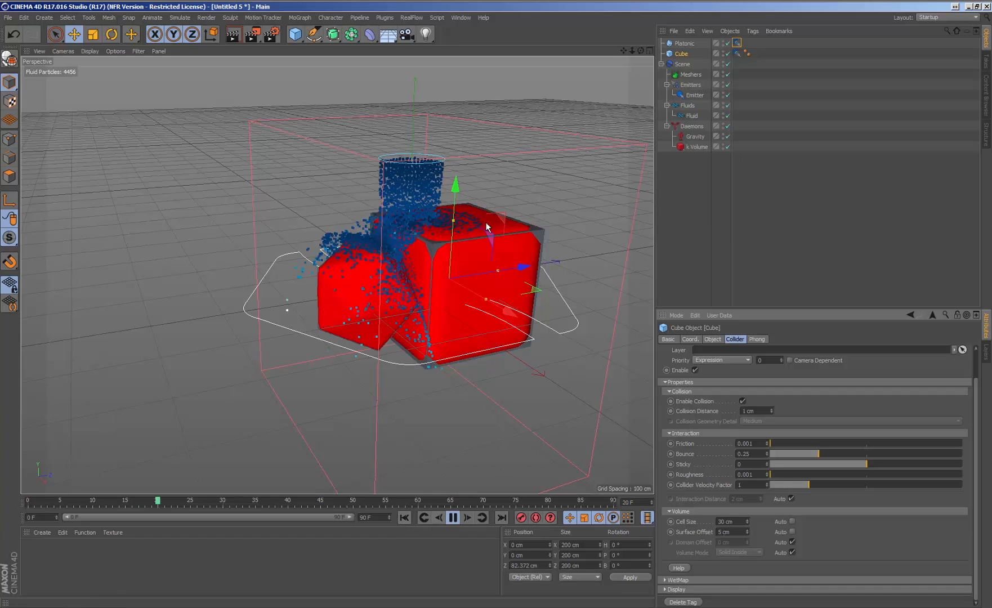
click(452, 518)
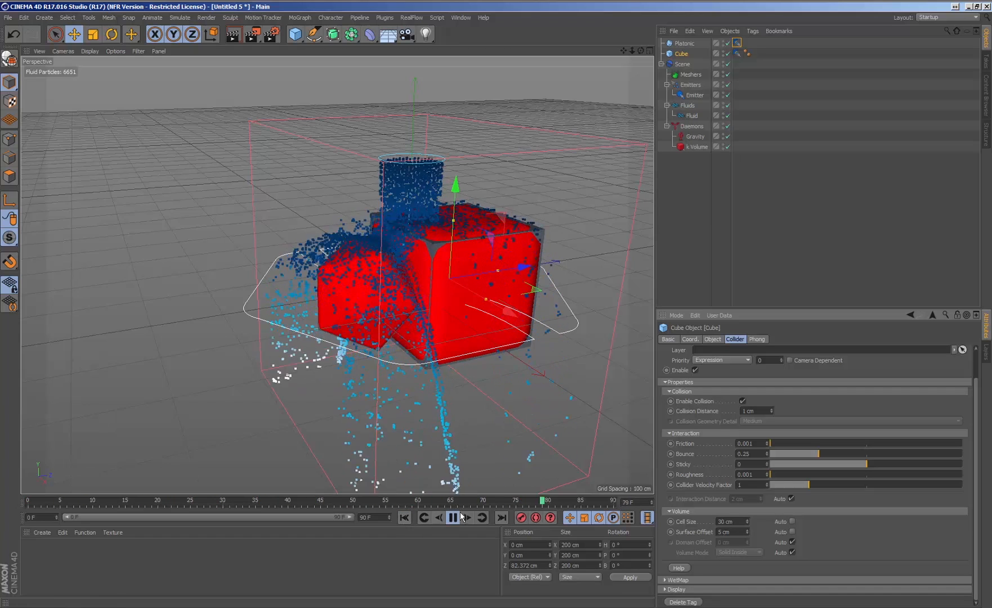
click(452, 518)
text(50)
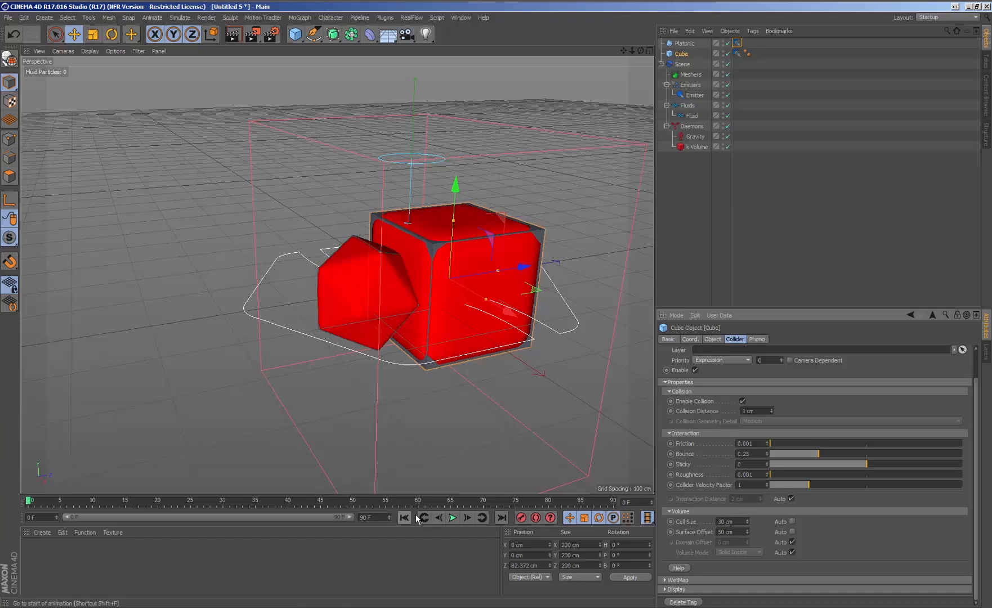
- Turn off Show Collision Geometry so both solids display grey, and replay the pour
click(451, 518)
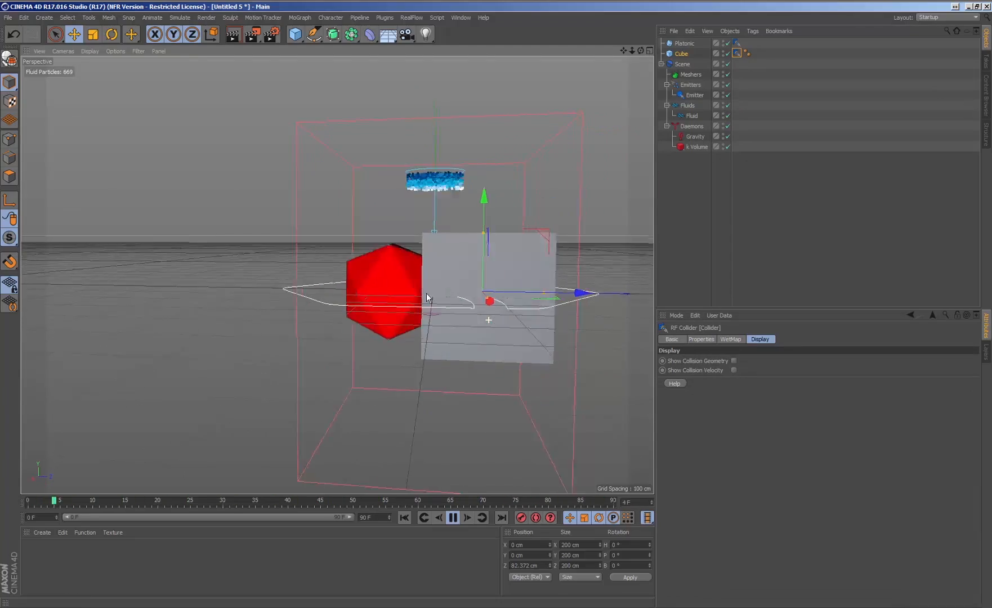
click(452, 518)
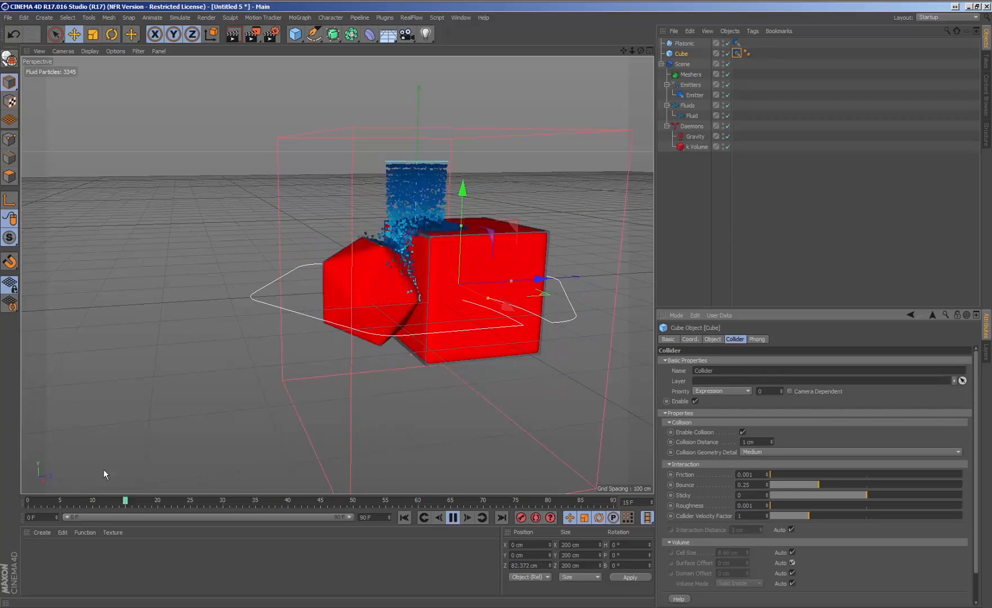
click(453, 518)
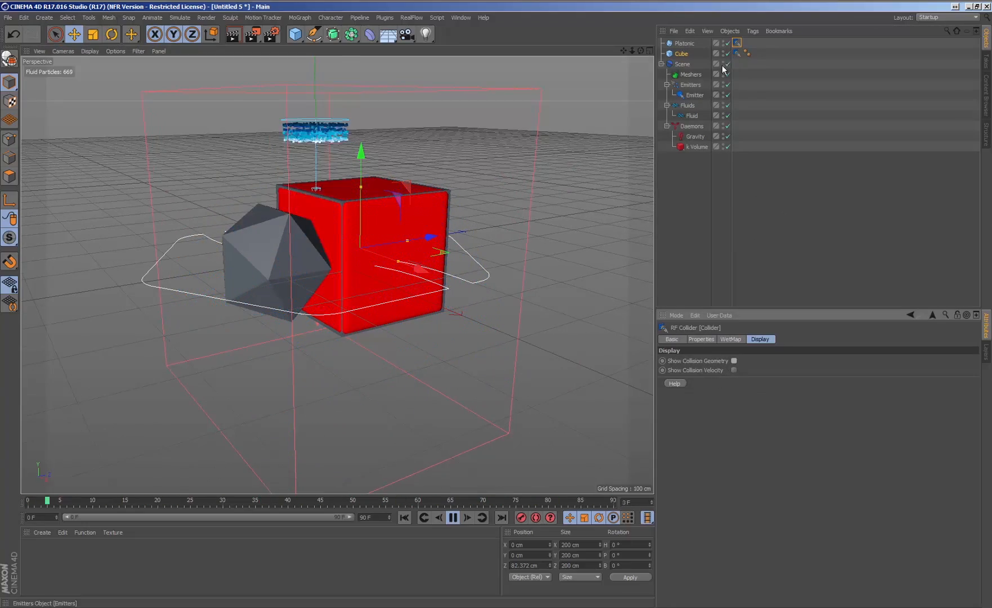
click(453, 523)
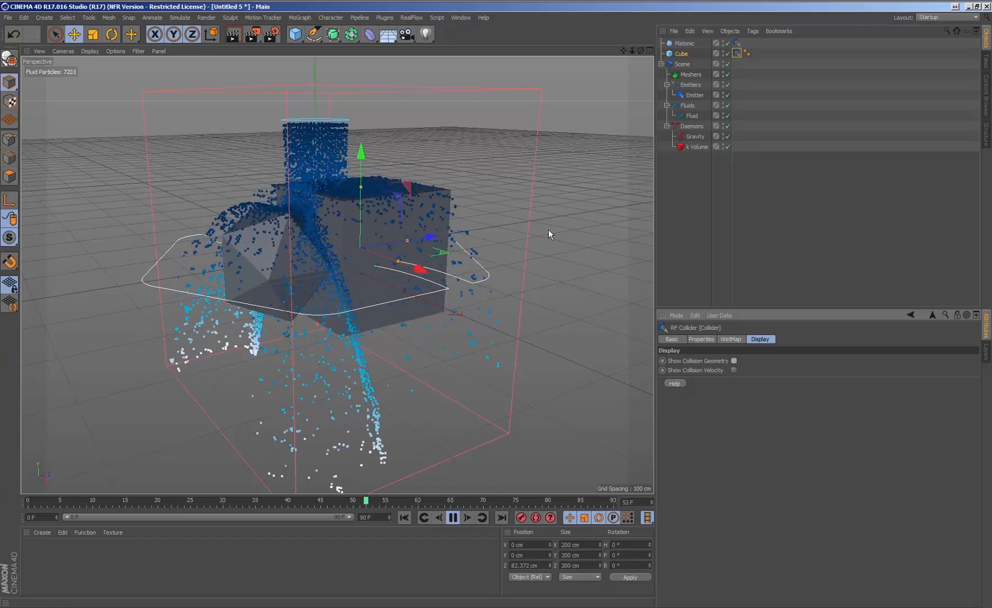
click(452, 520)
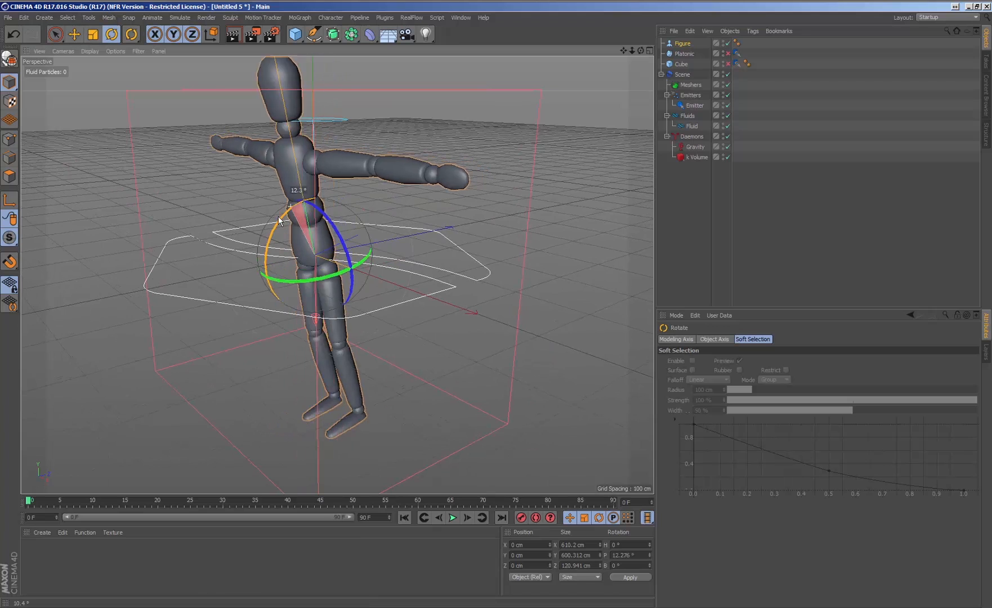
- Rotate the Figure 90° on P to lie flat under the emitter and play the simulation onto it
drag(285, 219, 284, 295)
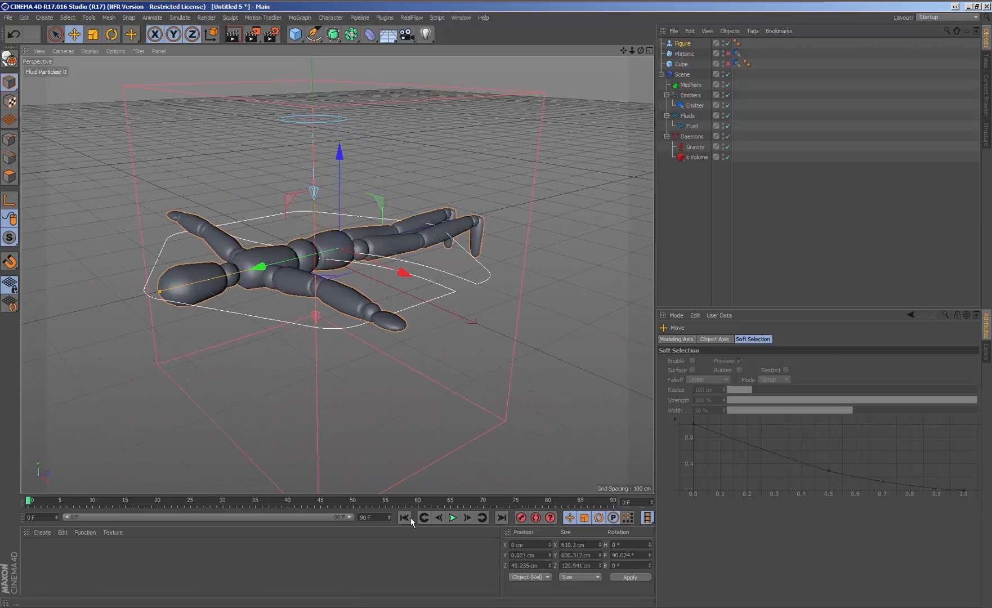
click(452, 518)
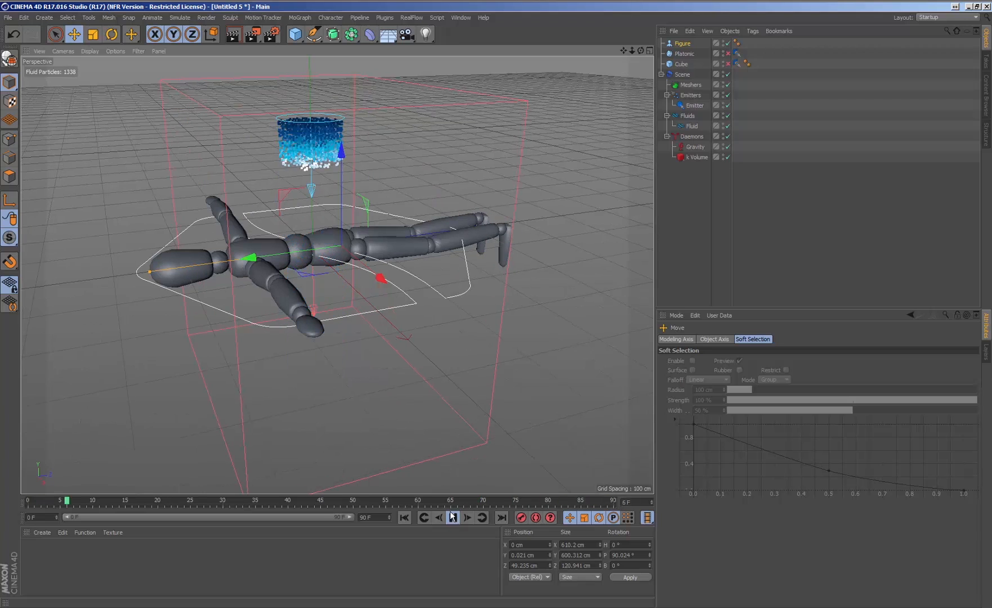
click(451, 518)
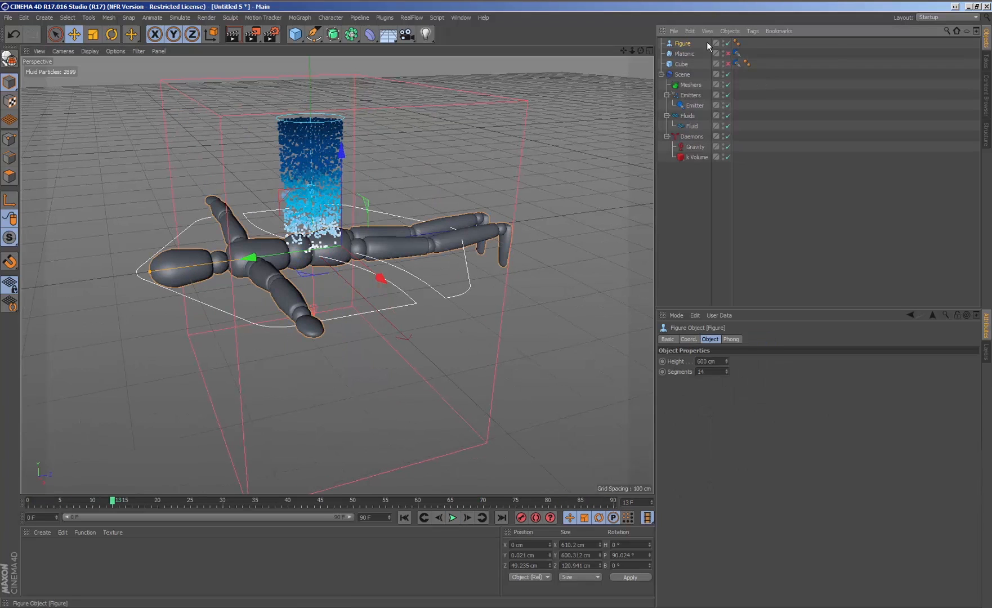
click(752, 30)
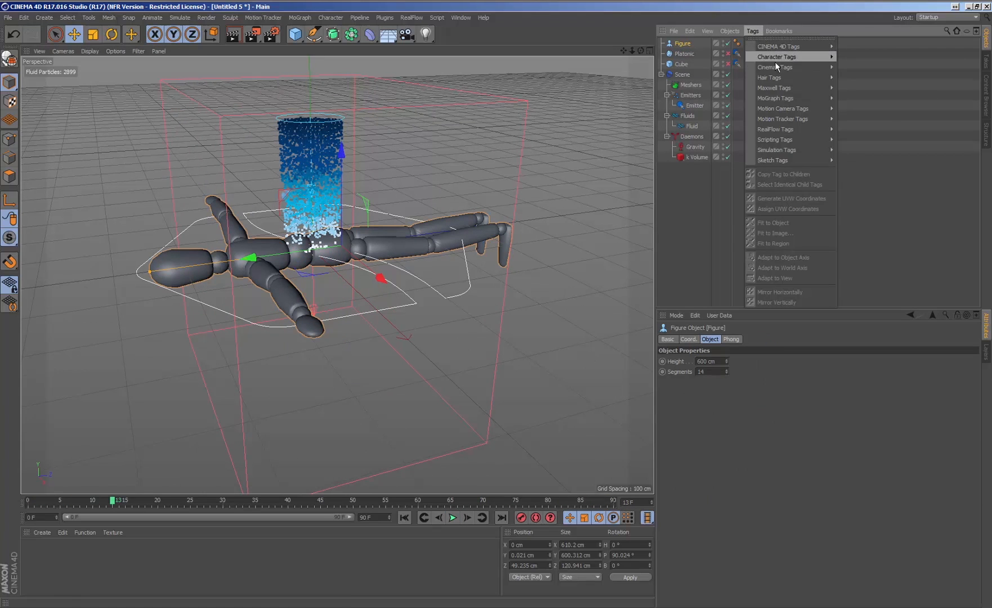
mouse_move(770, 78)
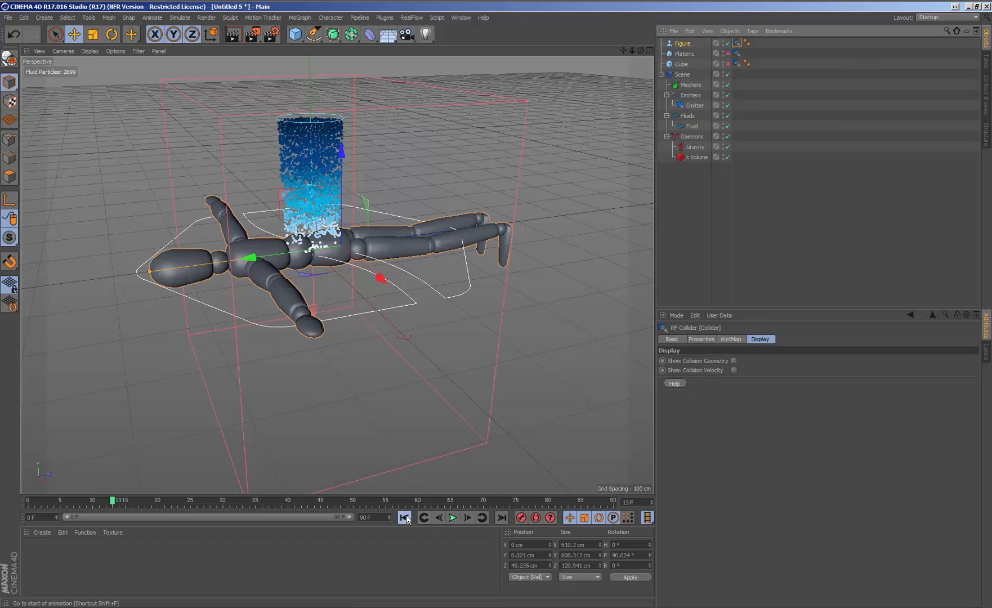
- Give the Figure a RealFlow Collider tag, replay, and expand its body-part children
click(451, 518)
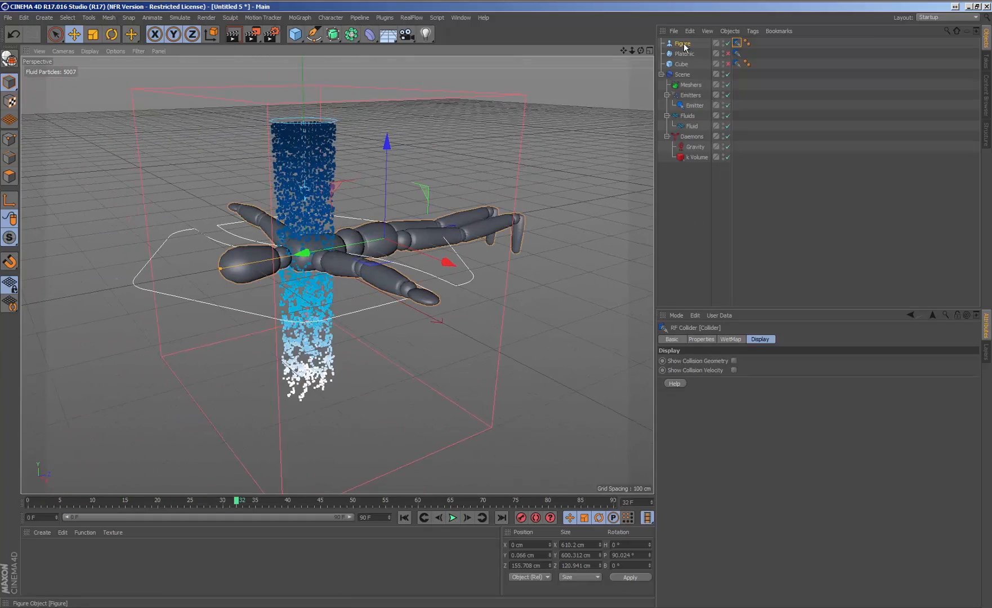
click(662, 42)
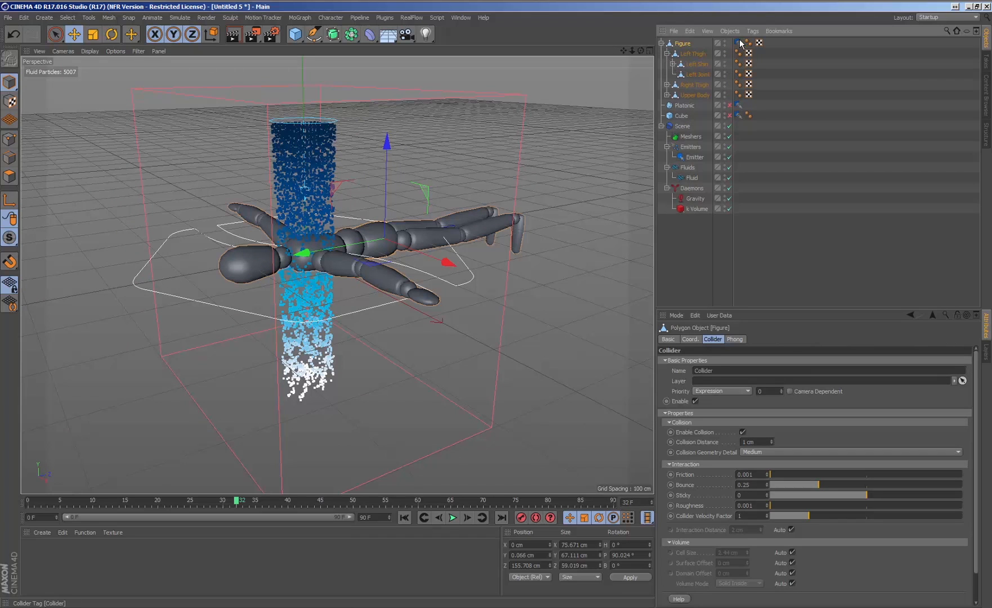
- Copy the Figure's RealFlow Collider tag to all child body parts, then rewind and replay the pour
right_click(747, 43)
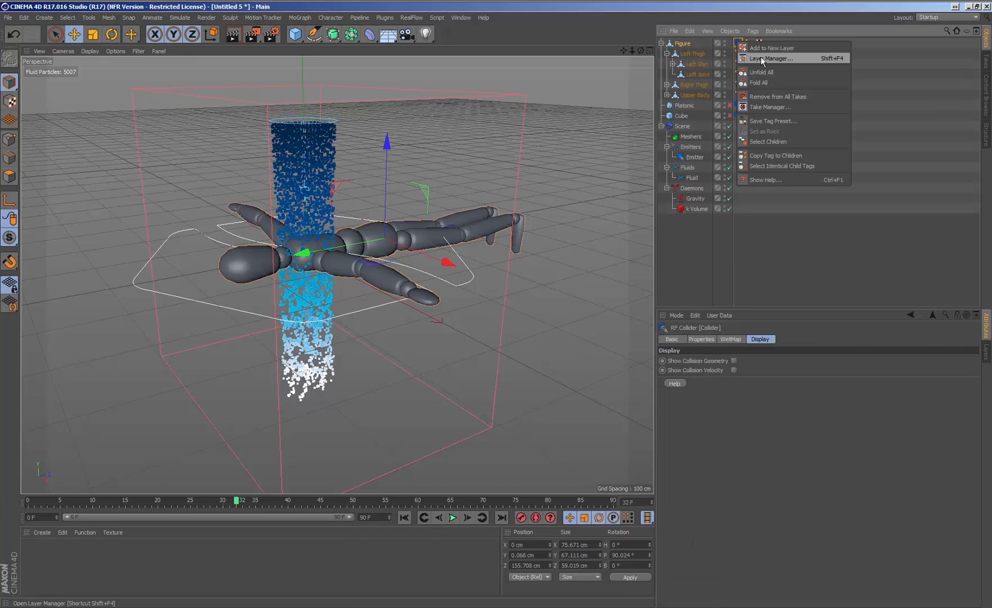
mouse_move(776, 155)
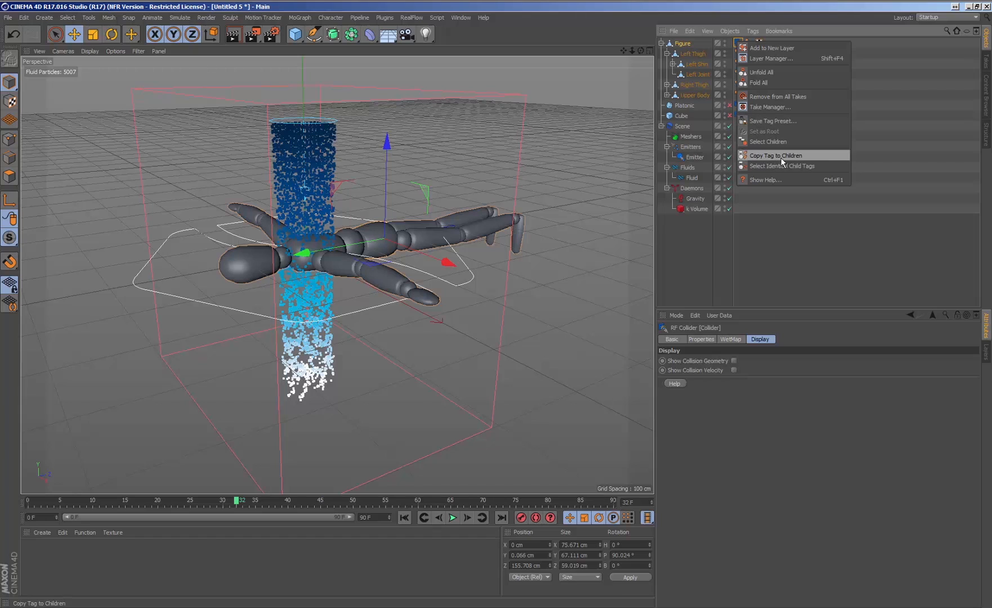
click(774, 155)
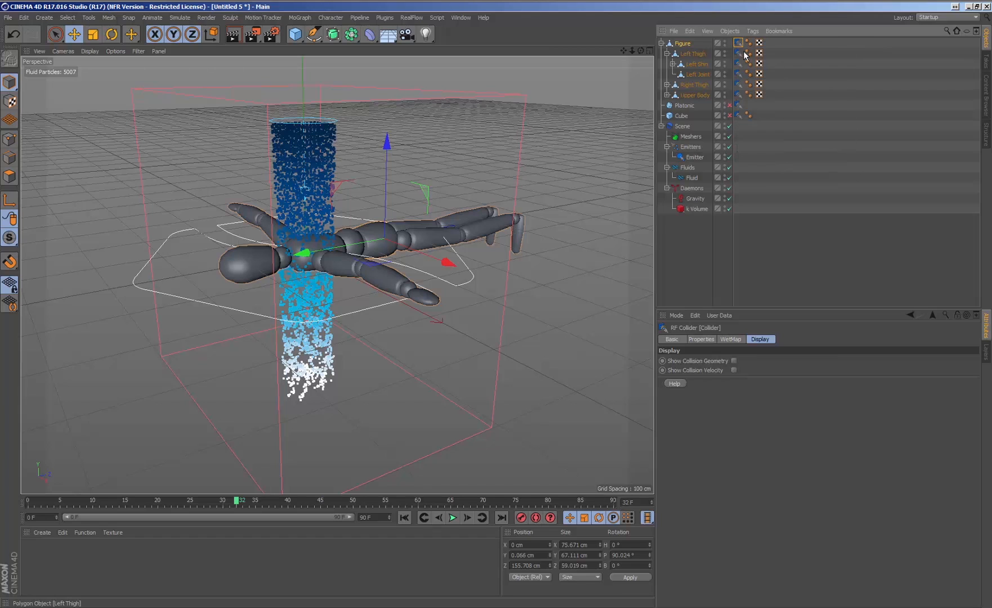
click(403, 518)
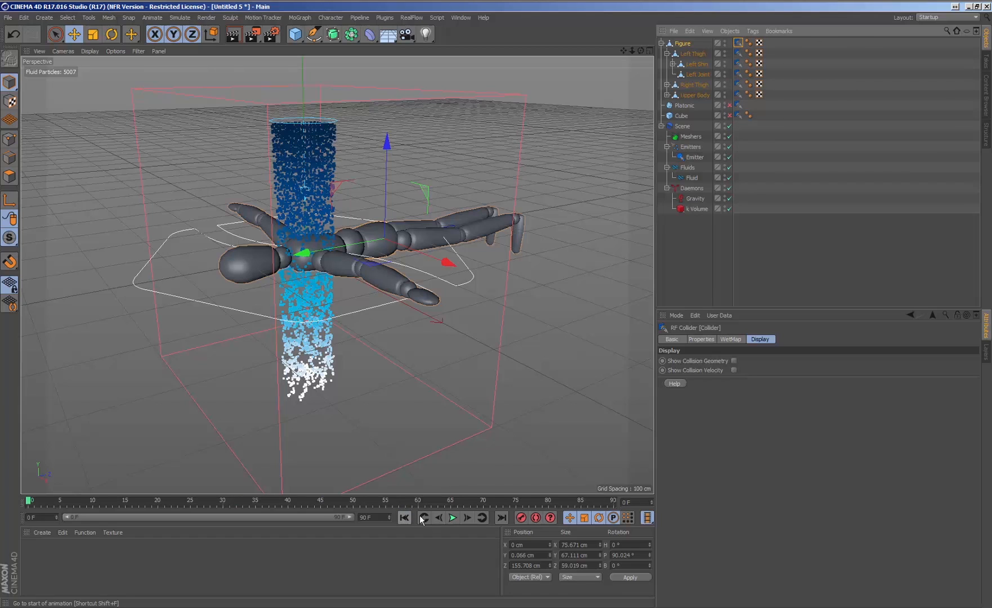
click(451, 518)
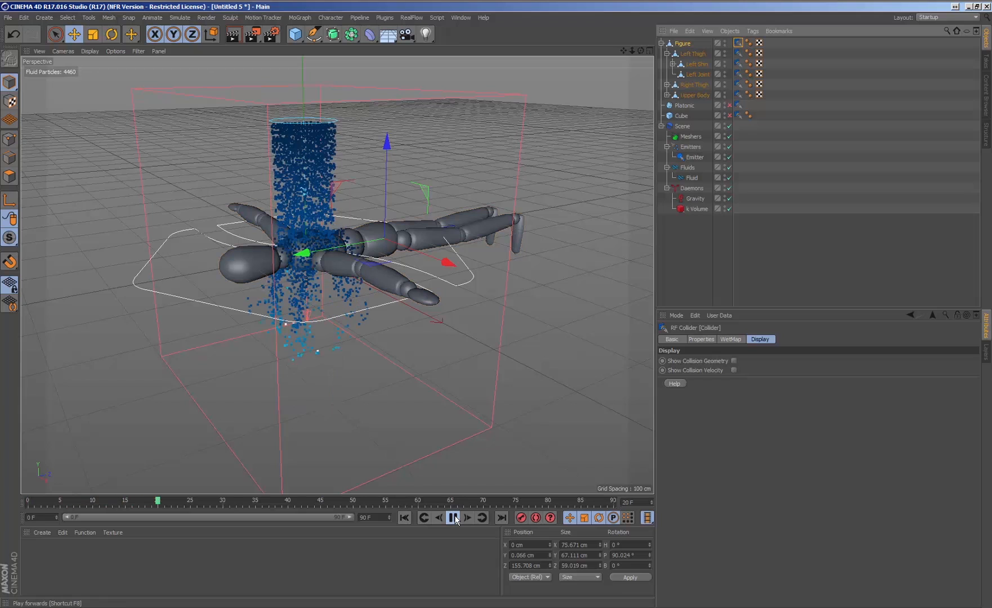